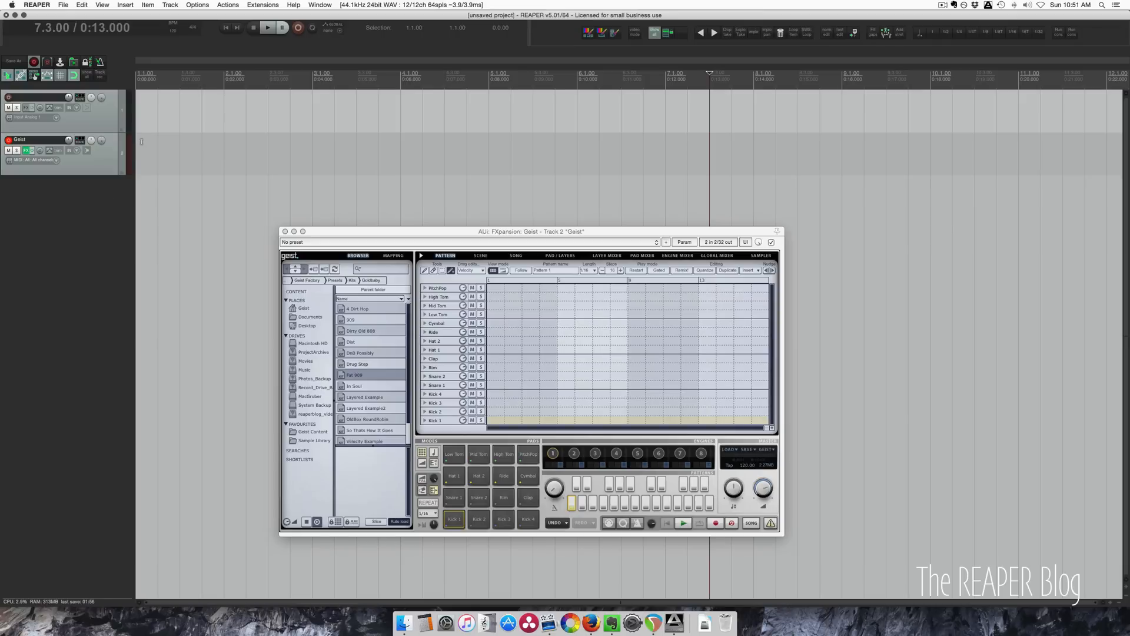
# - Browse the Geist track's MIDI input options, then bring up the audio device menu
pyautogui.click(35, 160)
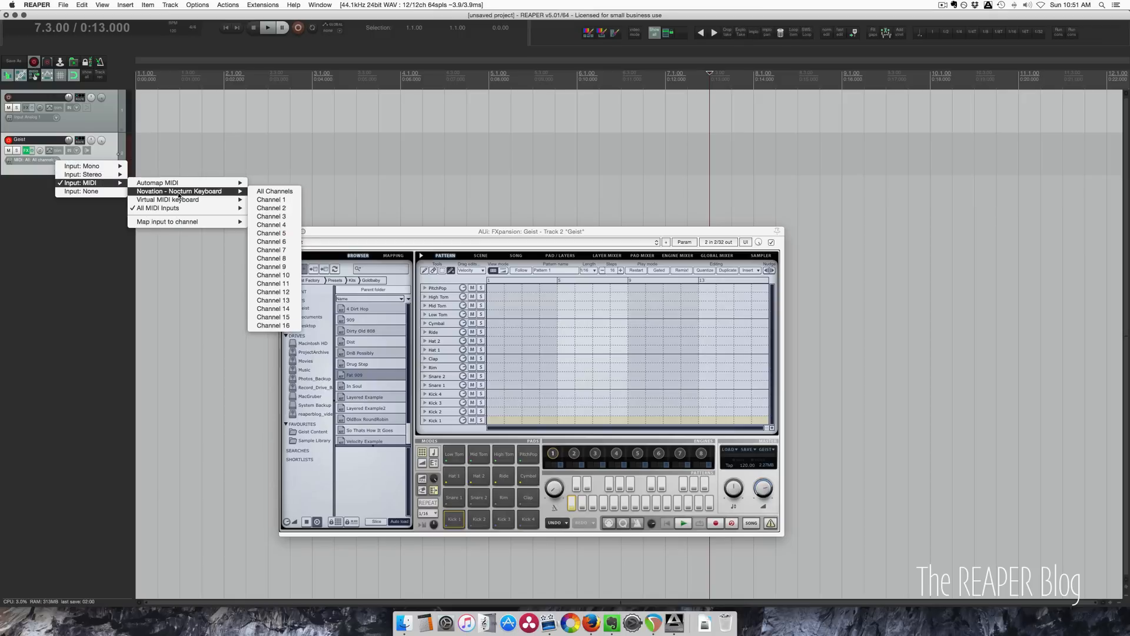
pyautogui.moveTo(107, 232)
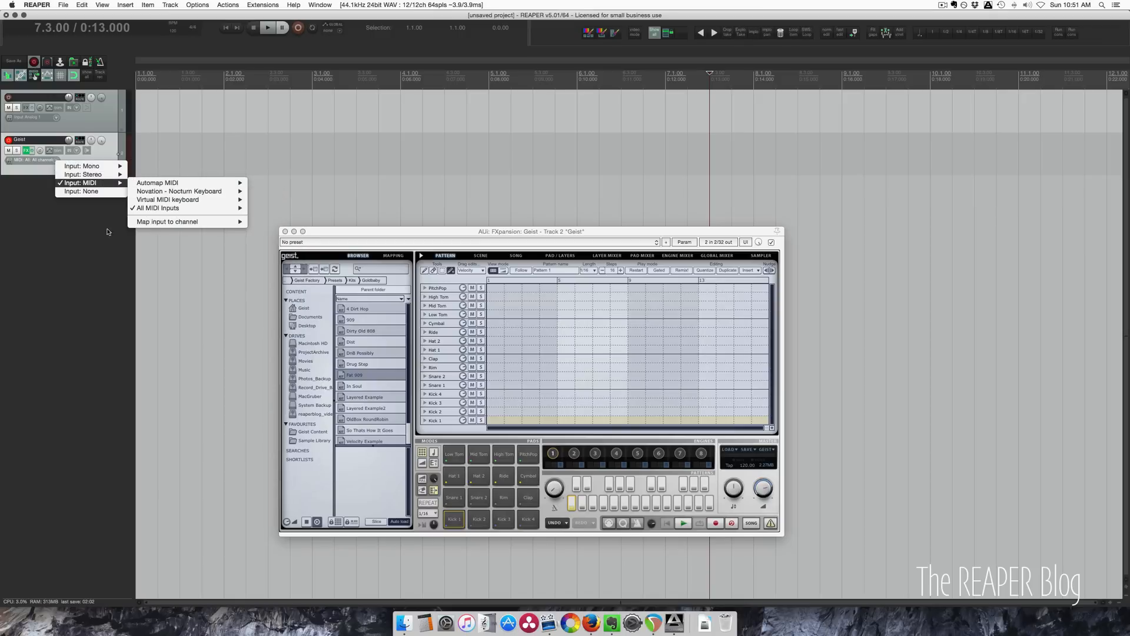
pyautogui.click(411, 5)
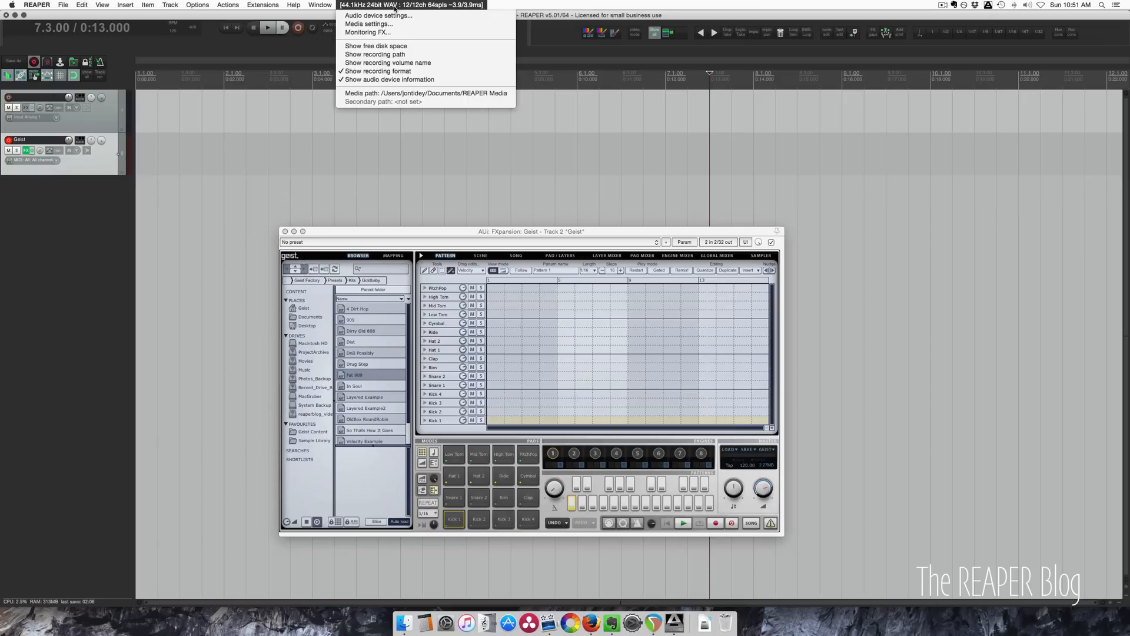
pyautogui.click(377, 16)
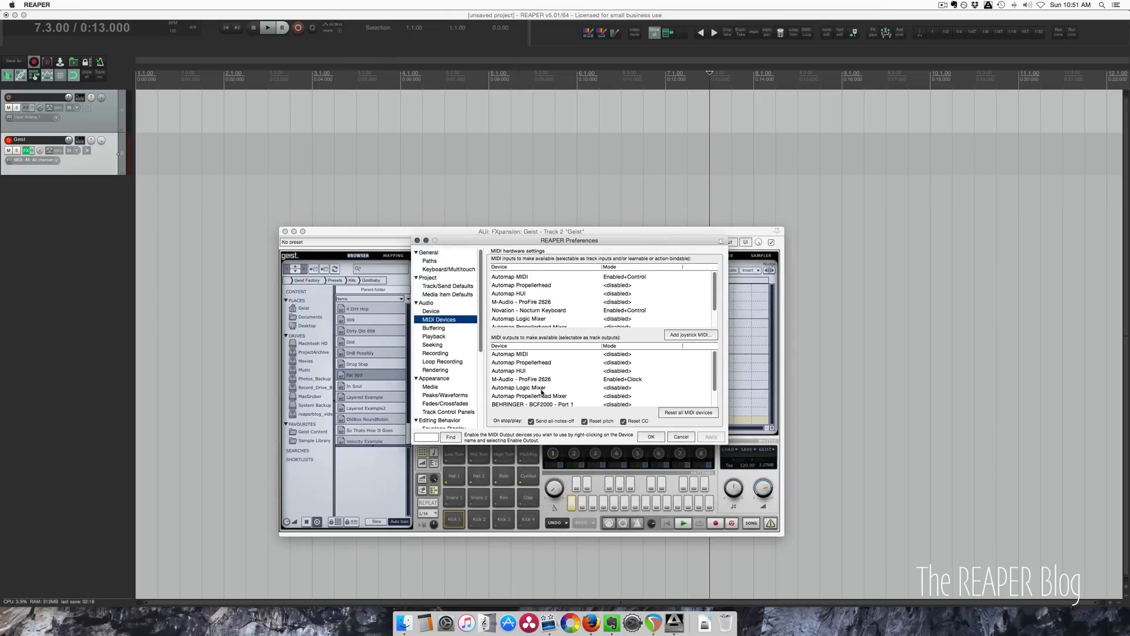
pyautogui.scroll(-3)
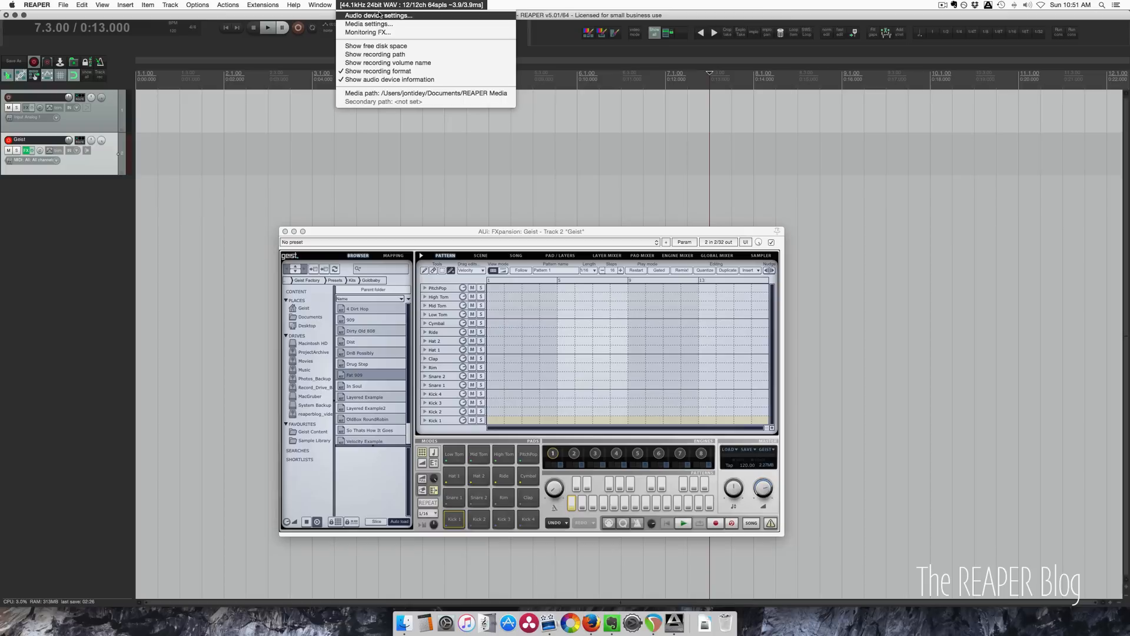
# - Confirm KESUMO QUNEO input and output are enabled in MIDI Devices, then close Preferences
pyautogui.click(378, 15)
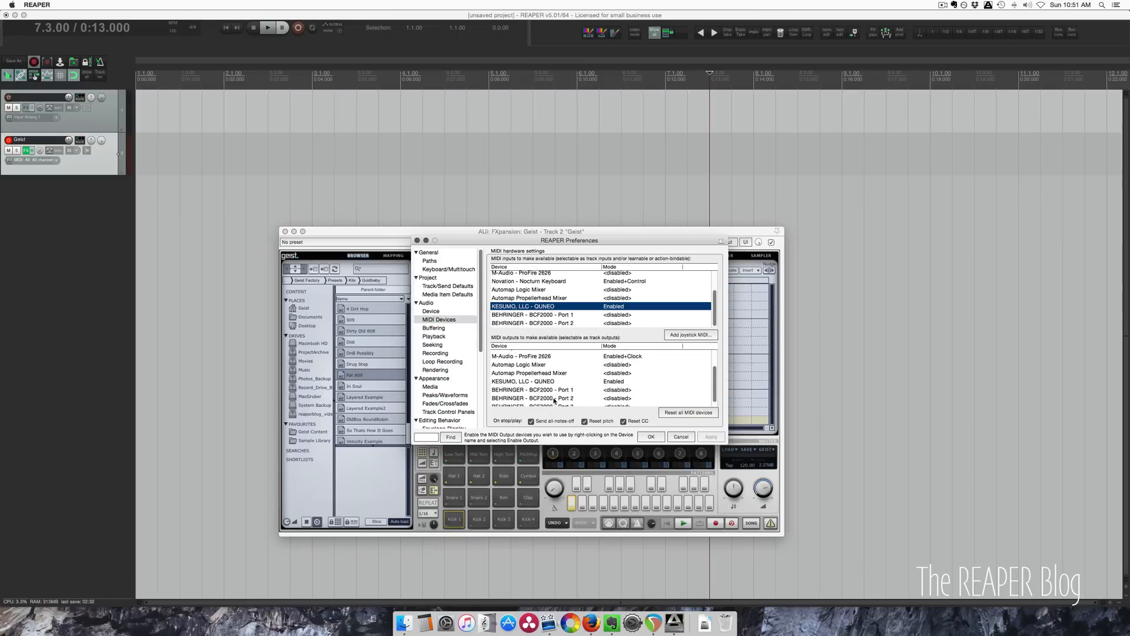
pyautogui.click(649, 436)
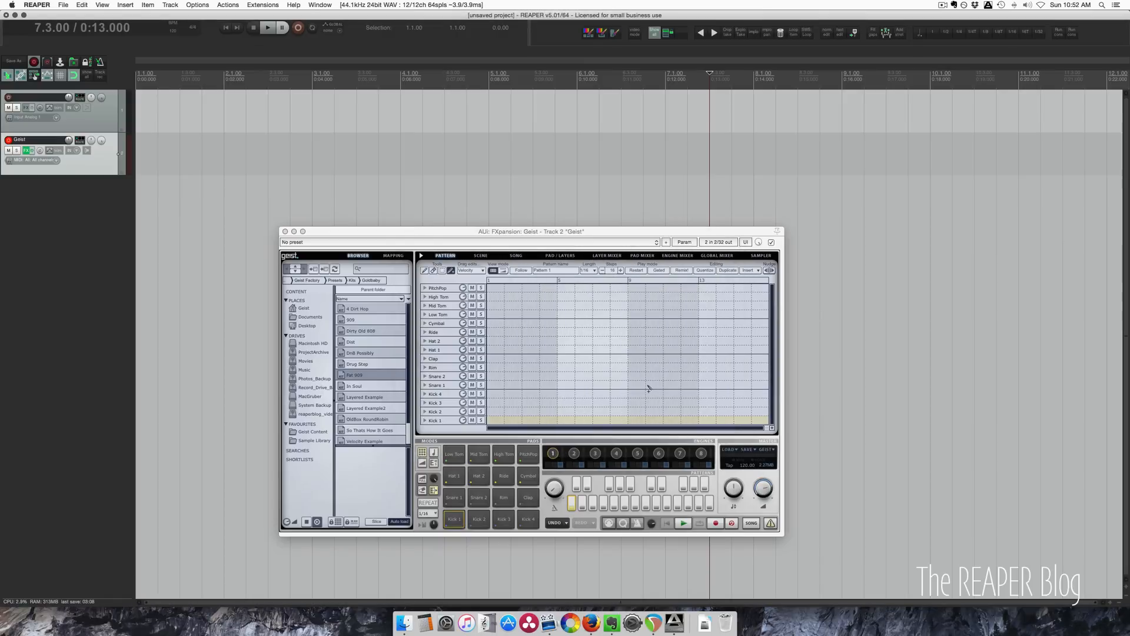